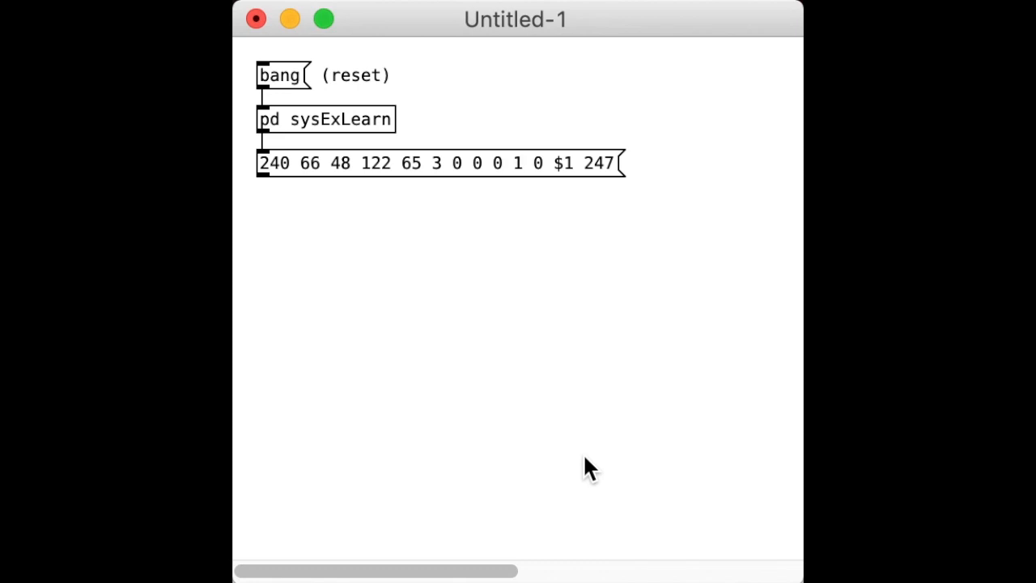
{"action": "mouse_move", "coordinate": [418, 170]}
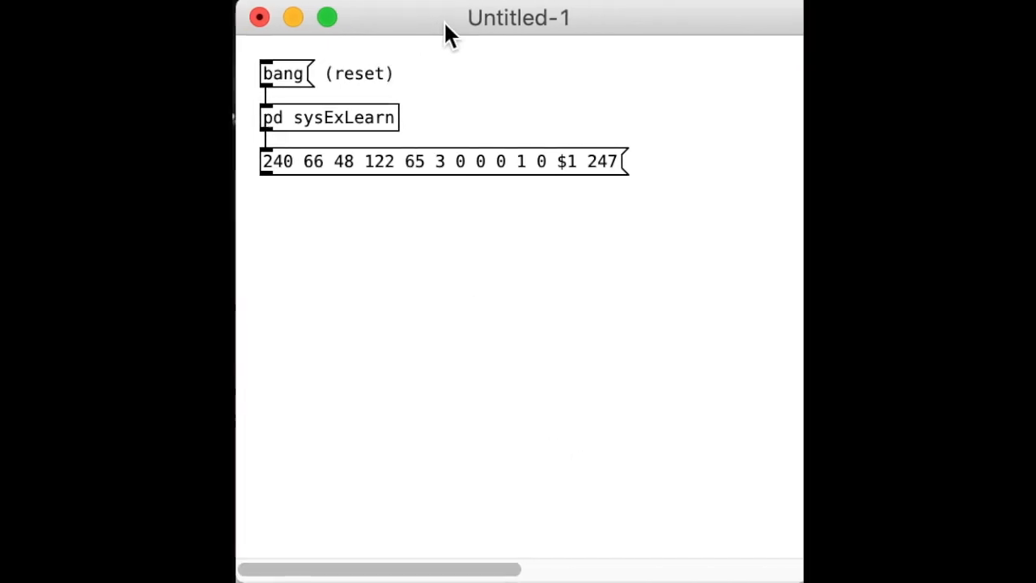
{"action": "mouse_move", "coordinate": [494, 257]}
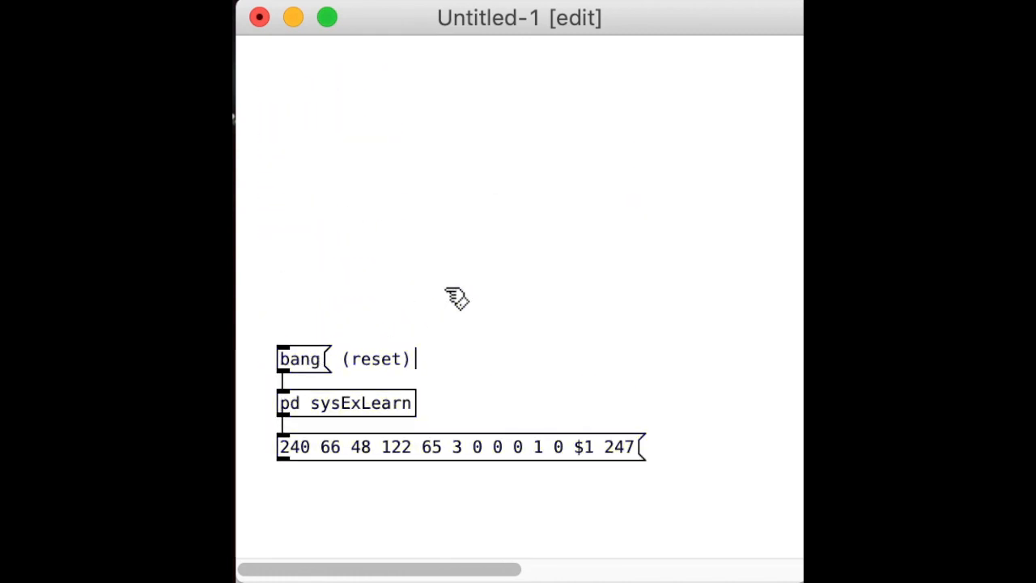
{"action": "scroll", "scroll_direction": "up", "scroll_amount": 3}
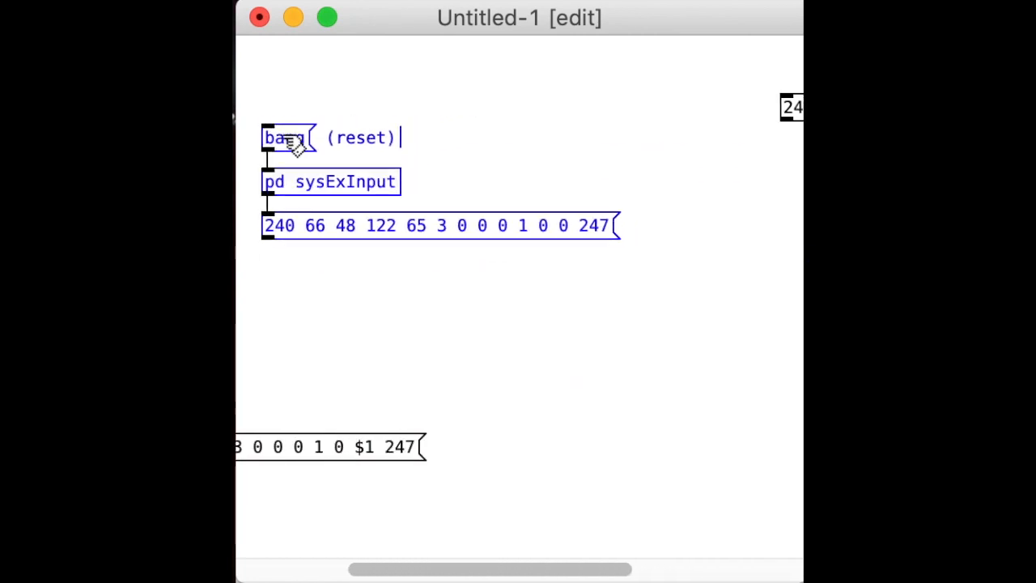
{"action": "scroll", "scroll_direction": "down", "scroll_amount": 3}
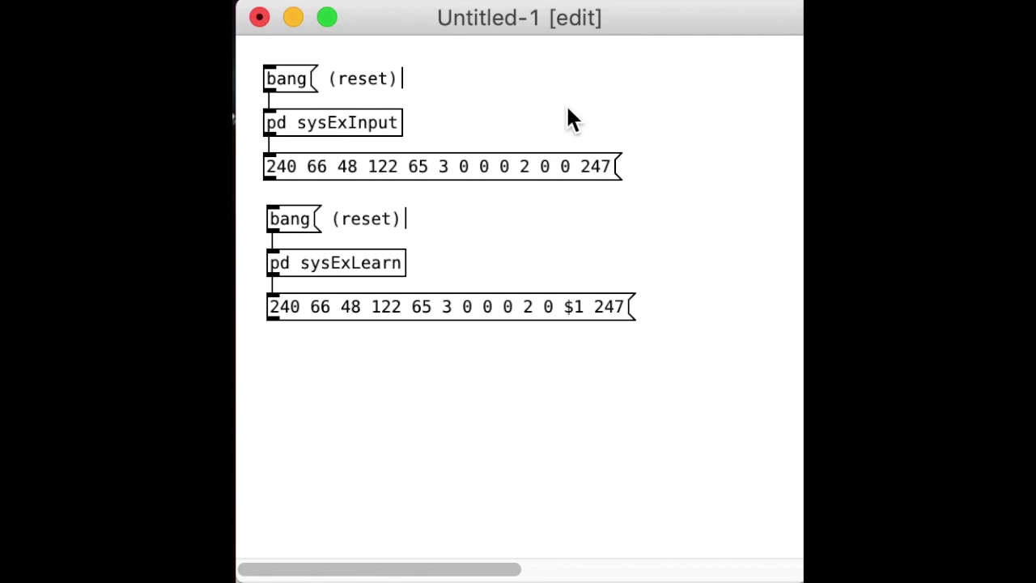
{"action": "mouse_move", "coordinate": [577, 340]}
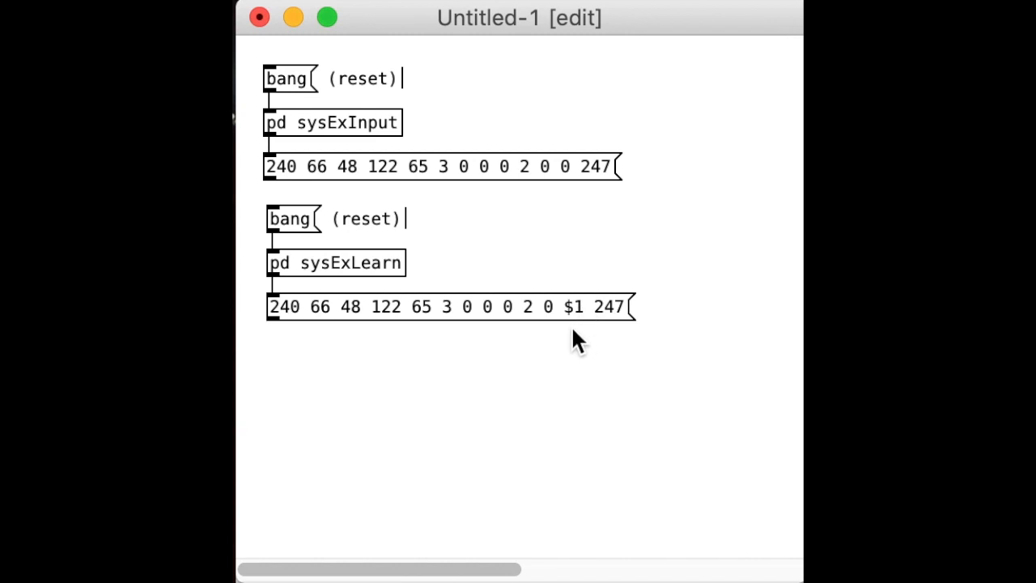